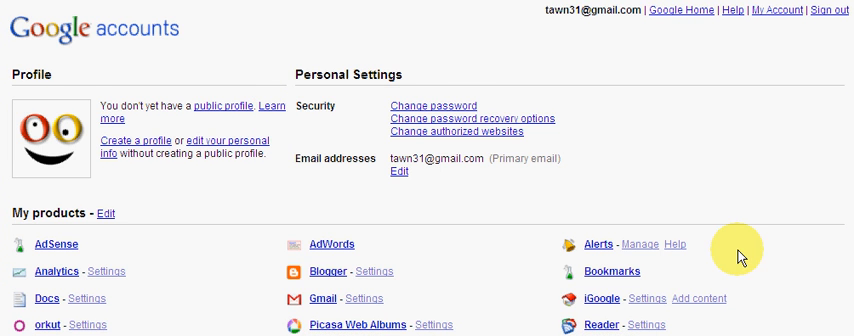
Scroll the account page and open Google Sites to list My sites
scroll(down, 3)
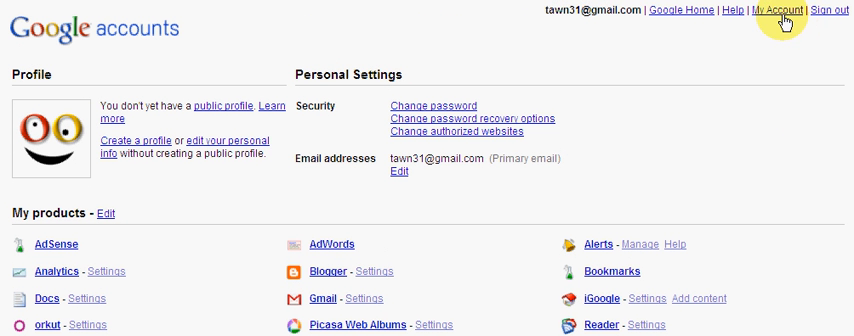
scroll(down, 3)
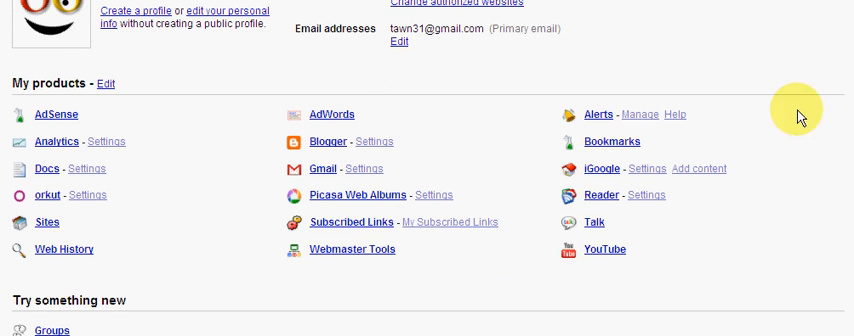
mouse_move(13, 221)
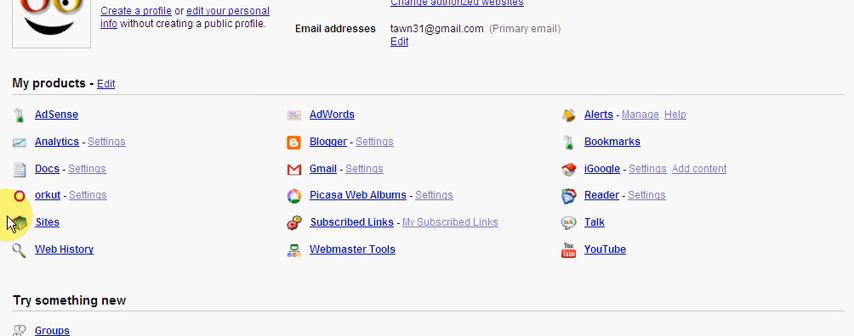
scroll(down, 3)
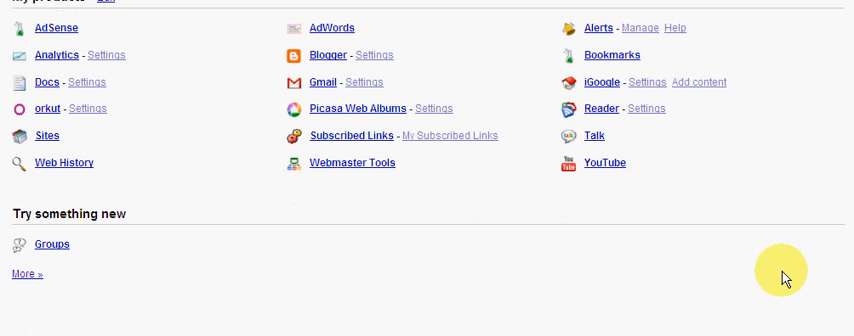
scroll(down, 3)
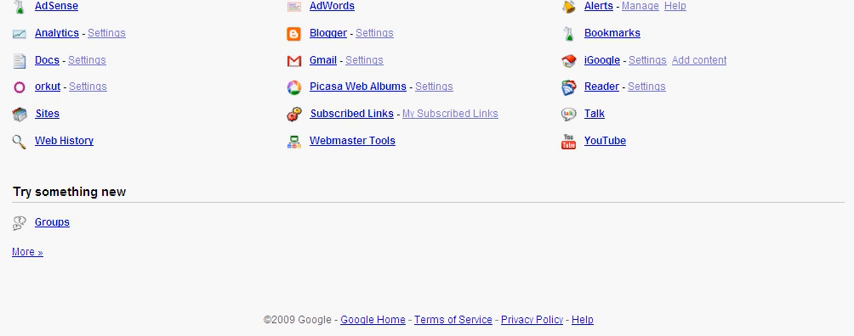
scroll(down, 3)
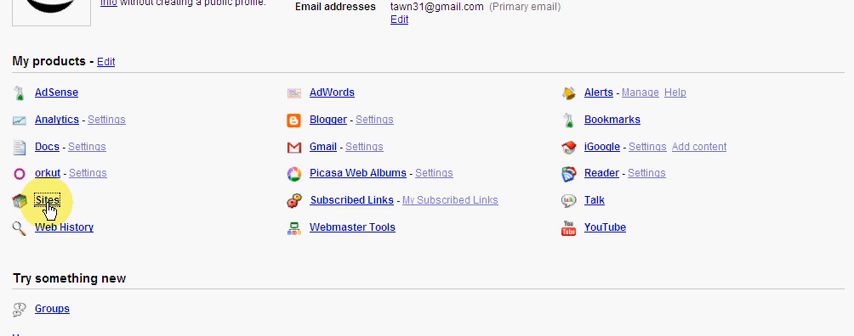
click(50, 201)
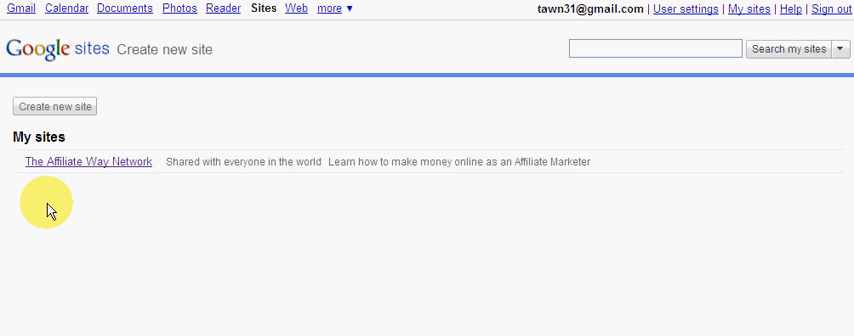
mouse_move(352, 162)
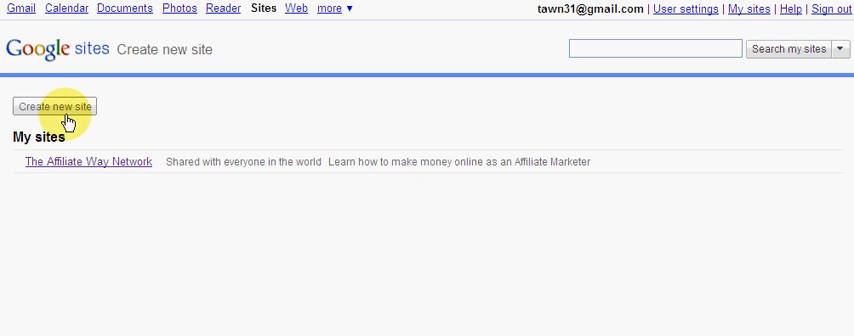
Start a new site and scroll through the Create new site form
click(54, 107)
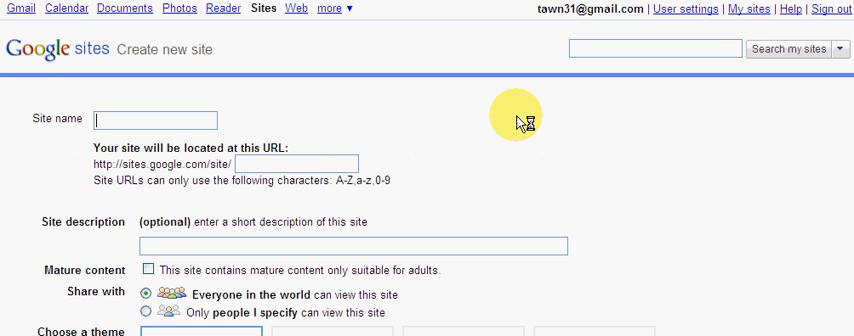
scroll(down, 3)
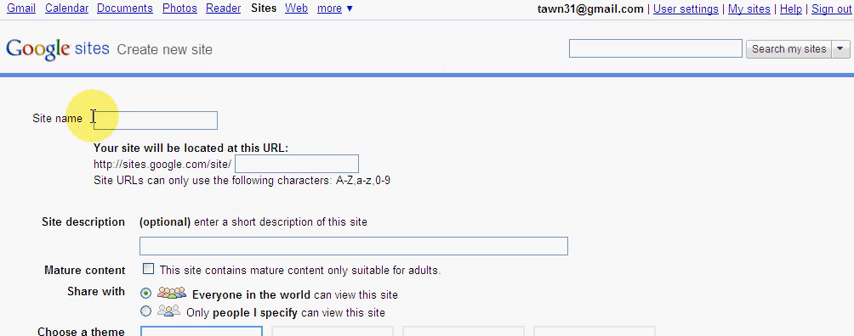
scroll(down, 3)
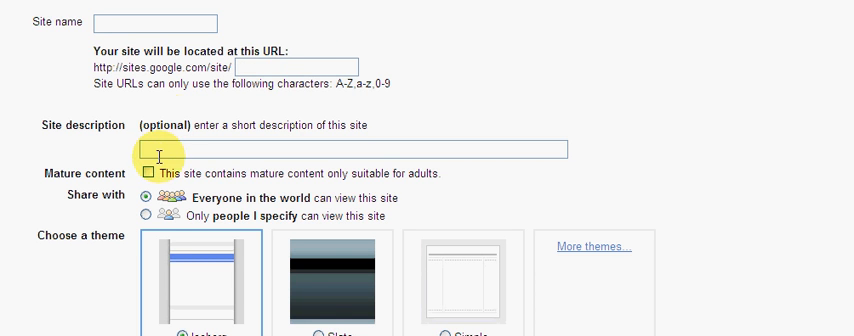
scroll(down, 3)
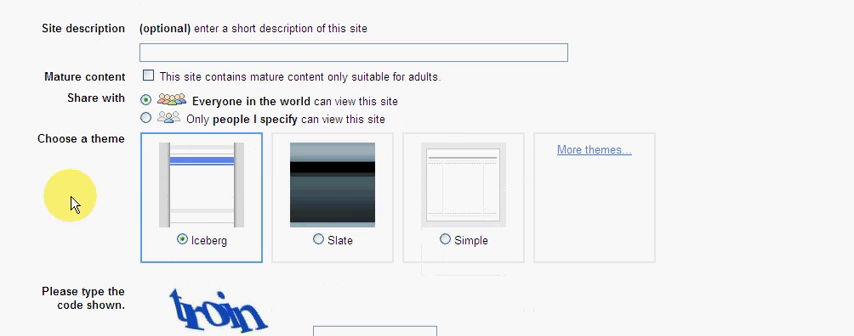
scroll(down, 3)
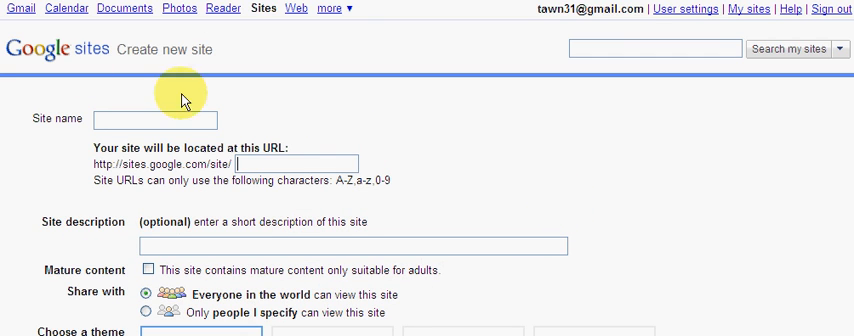
scroll(down, 3)
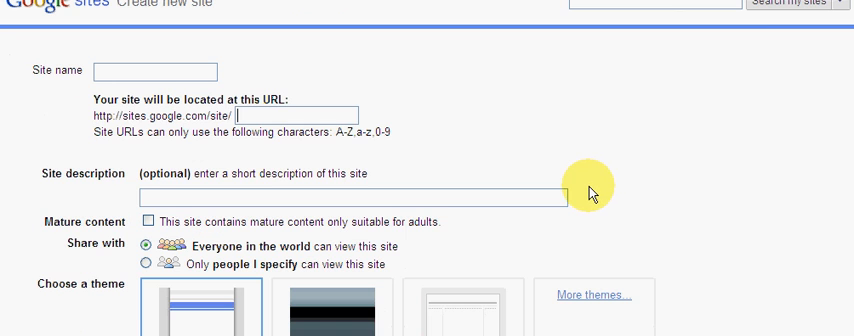
mouse_move(588, 186)
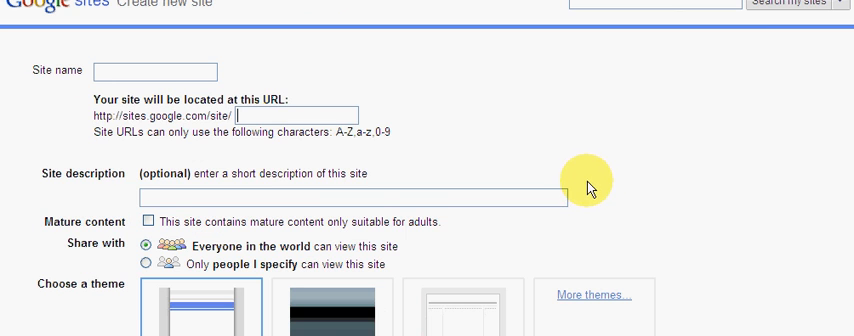
scroll(down, 3)
text(ROGERS AUTO PARTS)
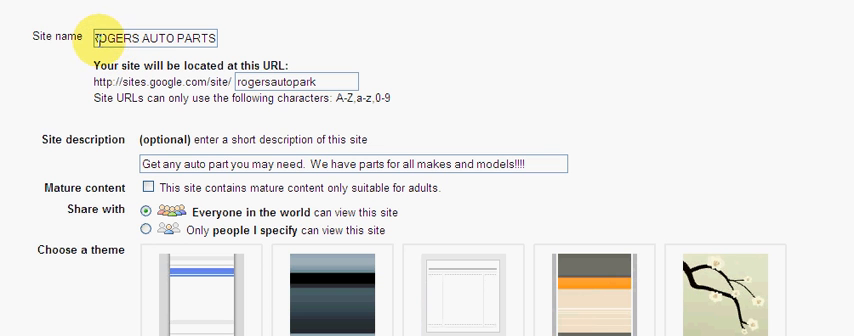
Scroll down the new-site form past the Micro Sport theme to the verification code
scroll(down, 3)
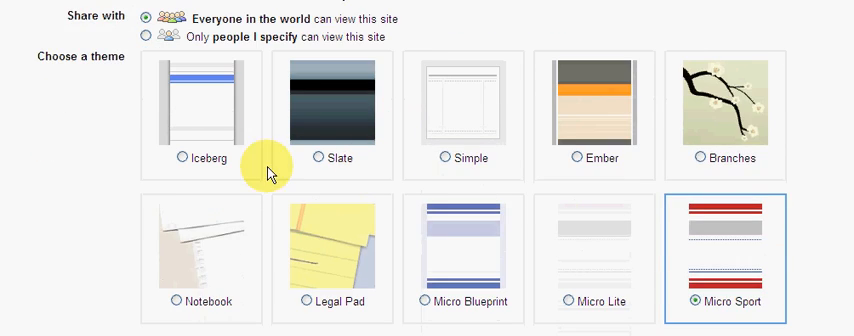
scroll(down, 3)
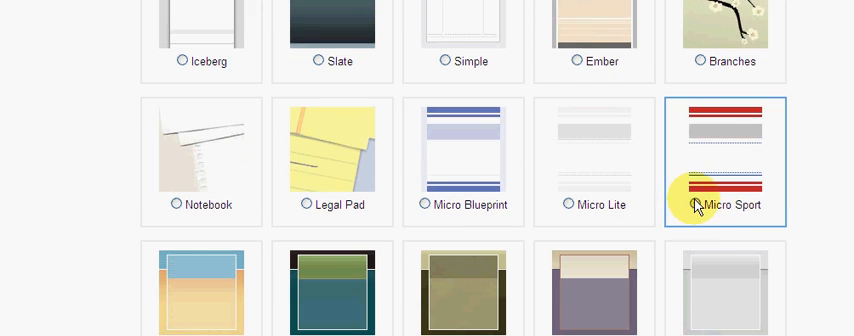
scroll(down, 3)
text(ru)
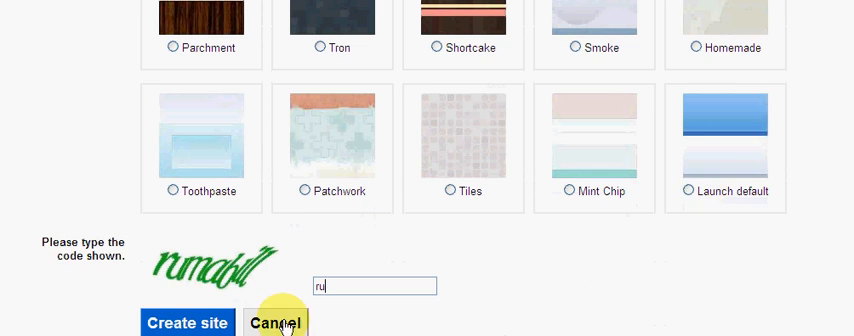
scroll(down, 3)
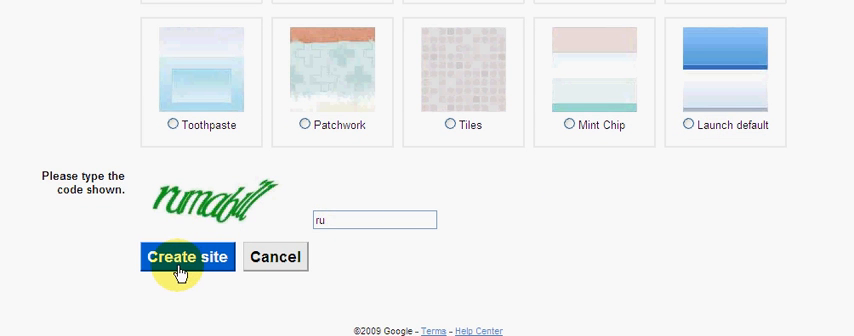
mouse_move(354, 219)
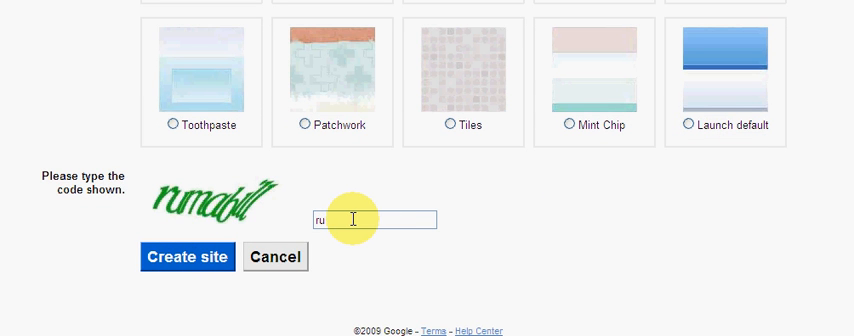
click(186, 257)
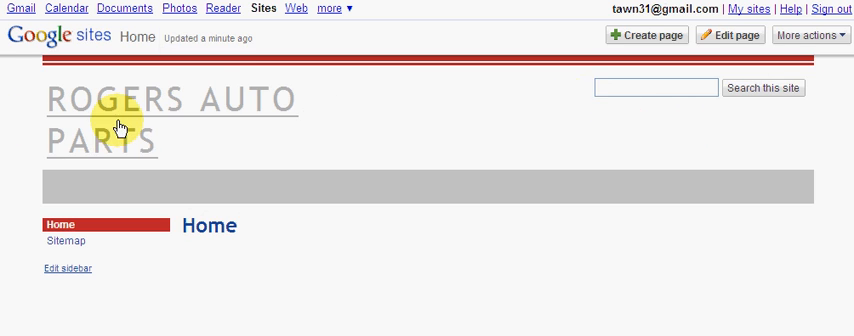
scroll(down, 3)
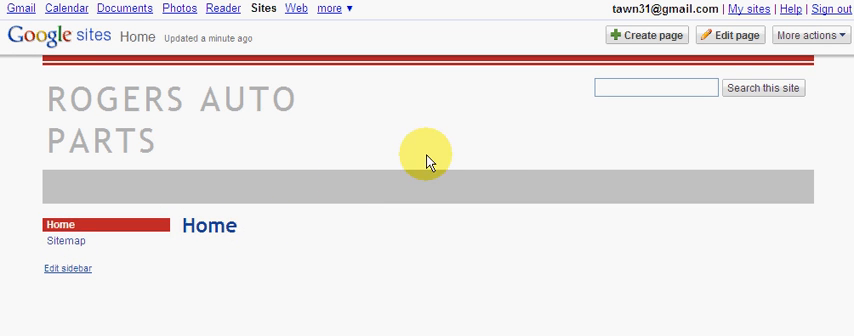
mouse_move(737, 158)
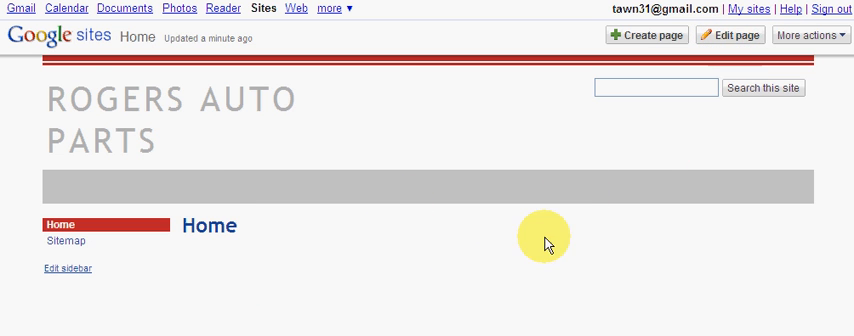
scroll(down, 3)
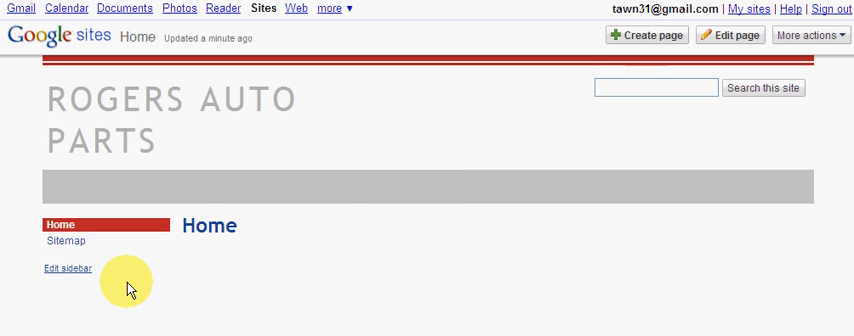
mouse_move(258, 242)
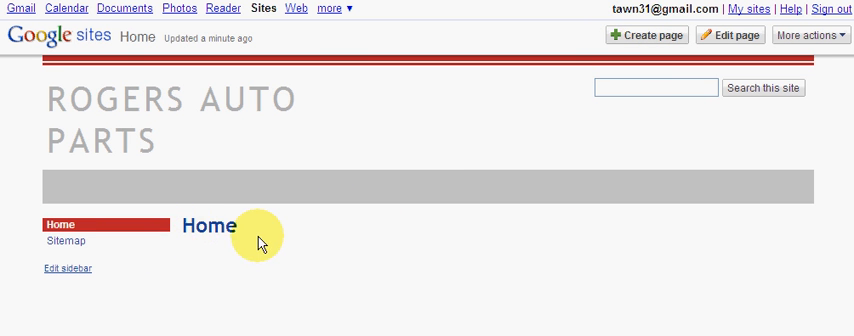
mouse_move(289, 231)
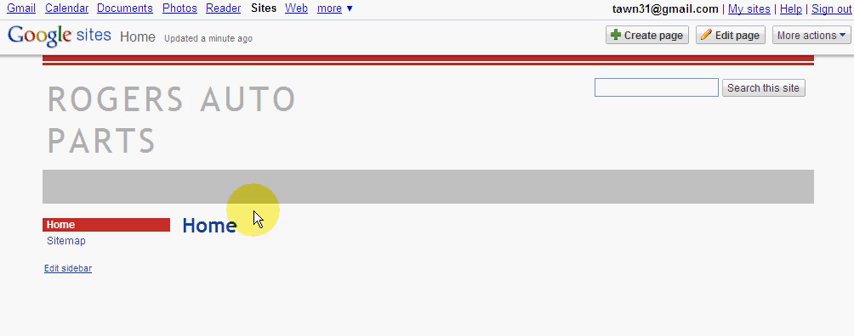
mouse_move(295, 231)
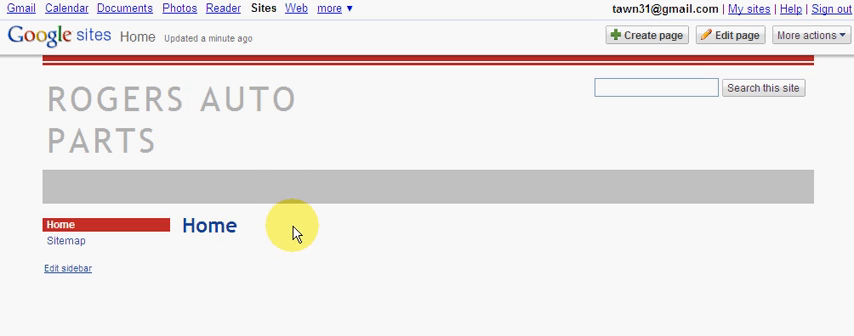
mouse_move(461, 224)
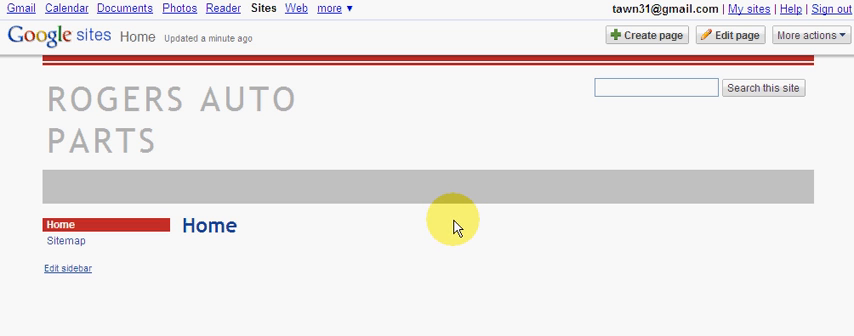
mouse_move(388, 228)
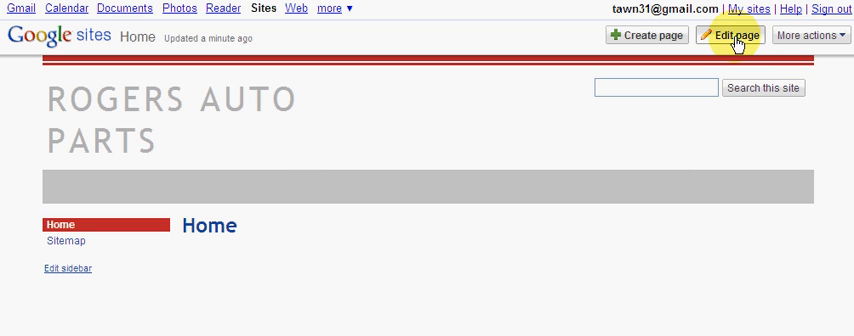
Open the ROGERS AUTO PARTS Home page in the editor
click(732, 35)
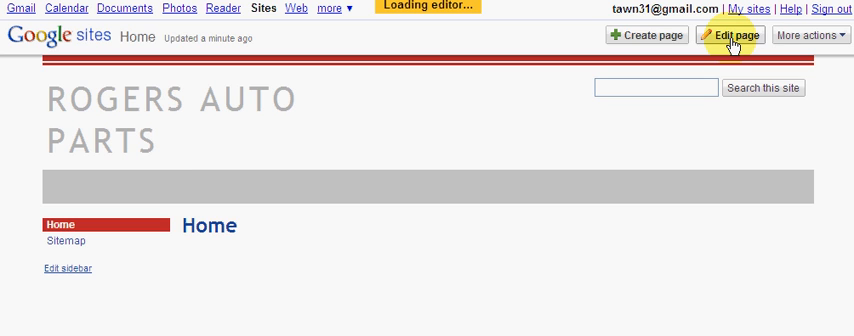
click(729, 35)
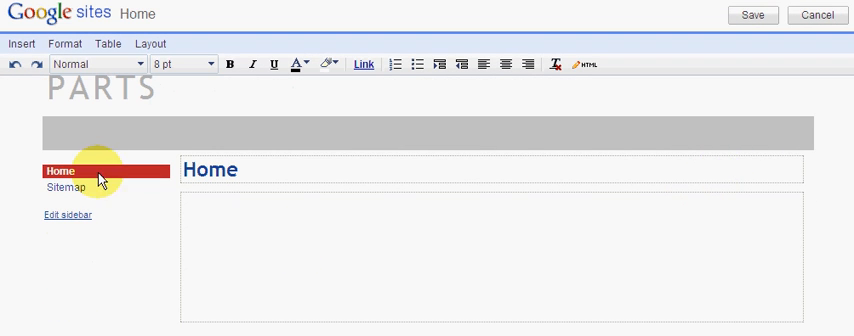
mouse_move(225, 167)
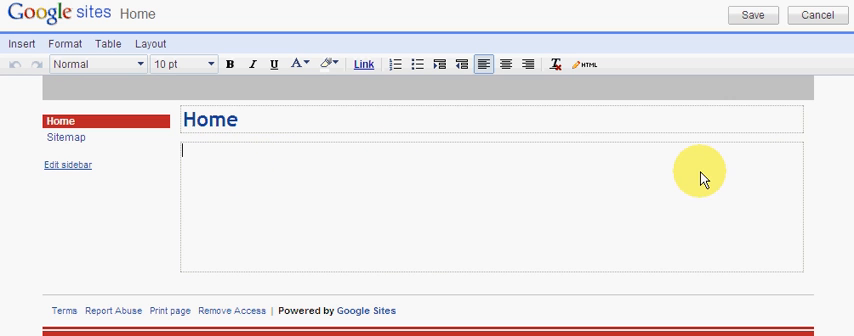
mouse_move(58, 167)
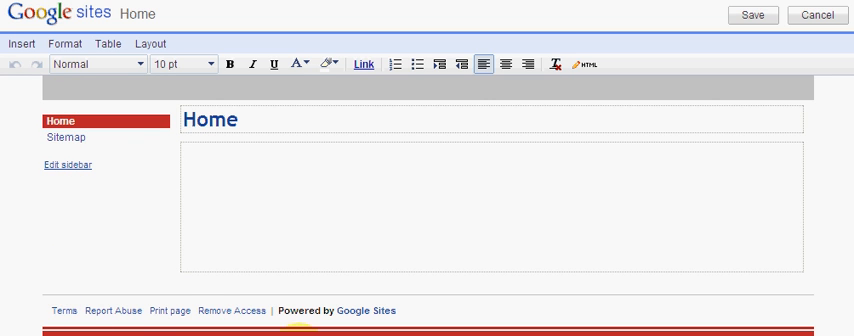
Paste the Twitter Tank System review into the Home page body and save it
click(190, 158)
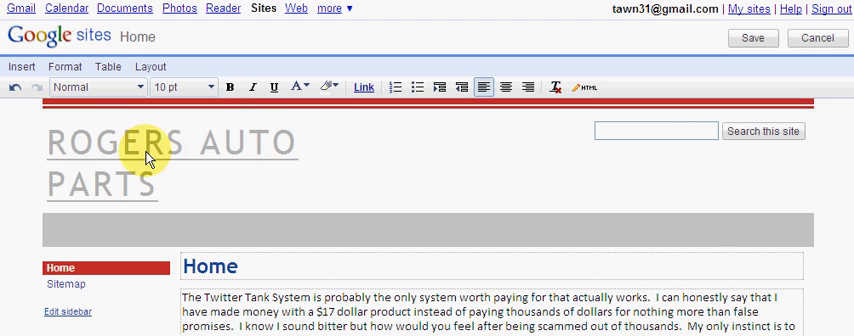
scroll(down, 3)
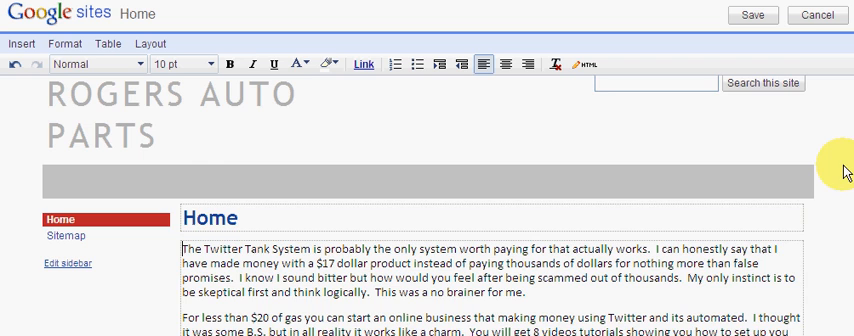
scroll(down, 3)
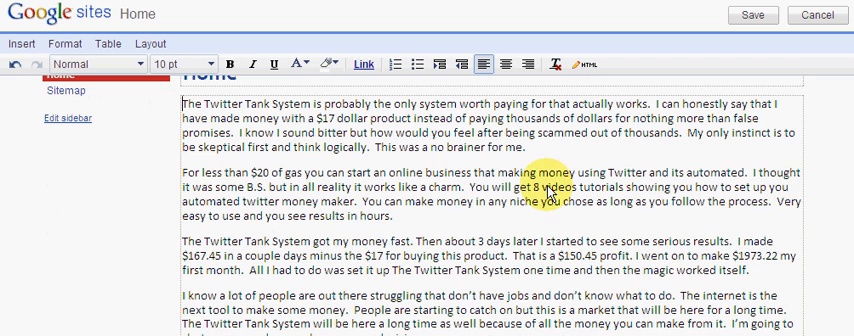
click(753, 37)
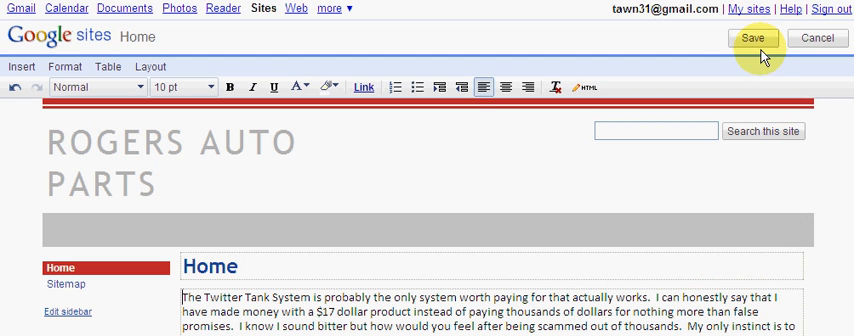
click(753, 38)
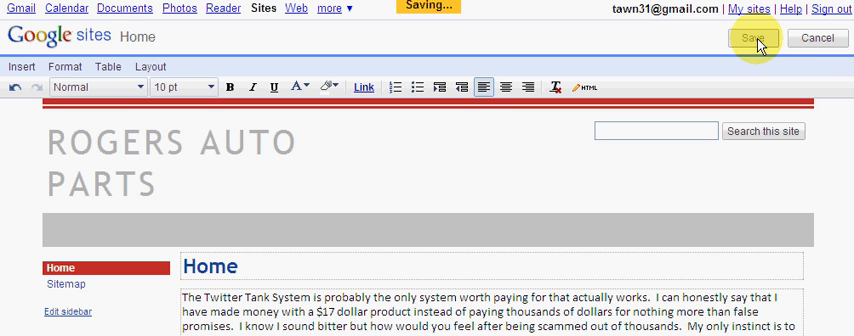
scroll(down, 3)
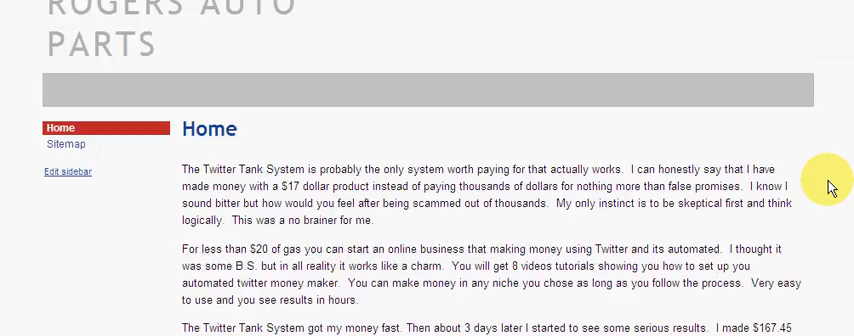
scroll(down, 3)
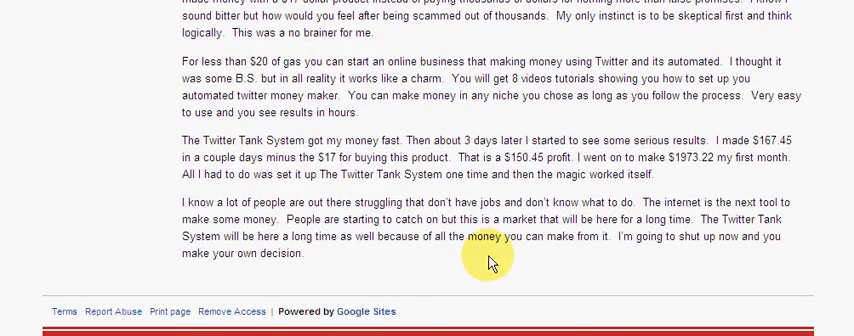
scroll(up, 3)
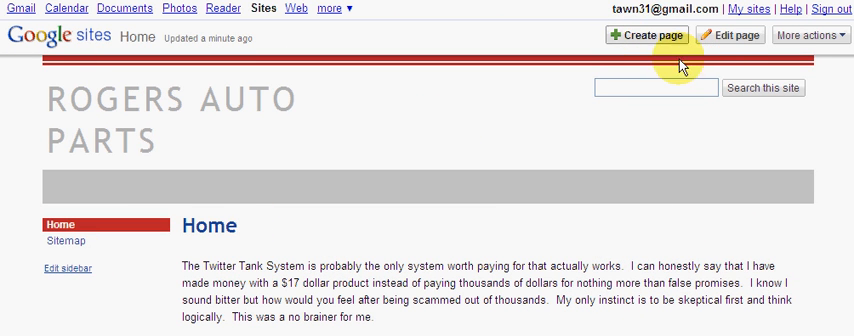
mouse_move(679, 59)
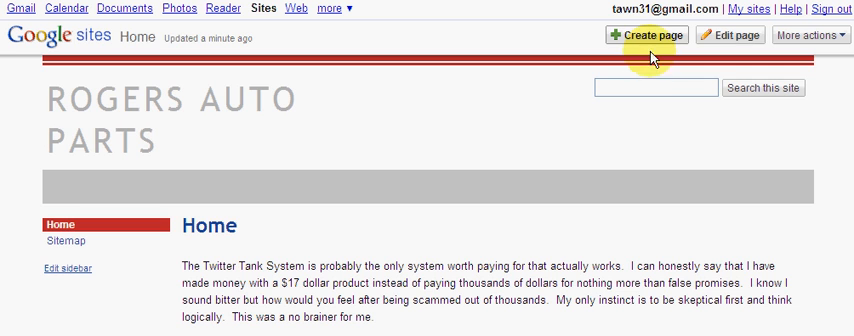
Set up a Web Page named 'Parts' placed under Home
click(647, 35)
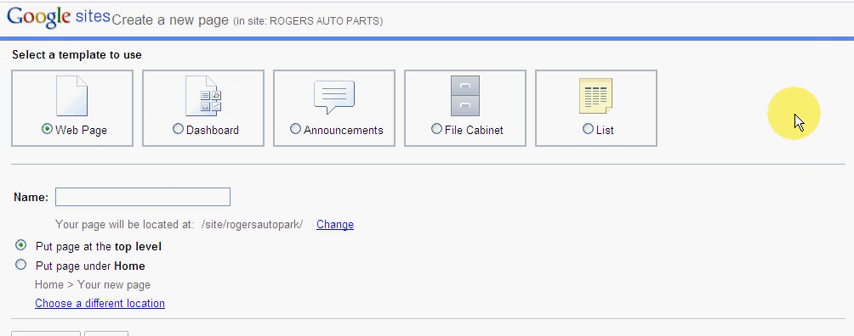
mouse_move(40, 26)
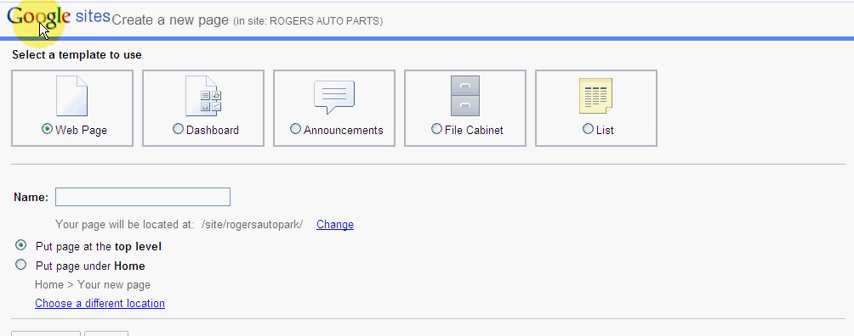
mouse_move(483, 152)
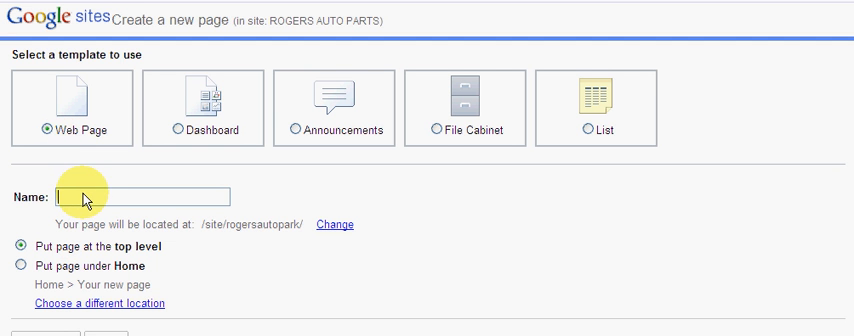
text(Parts)
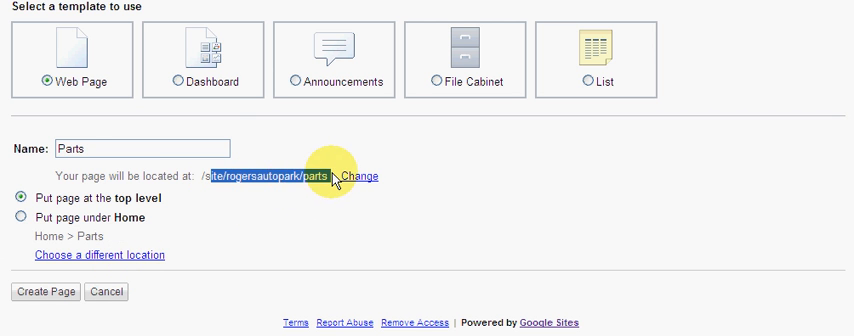
mouse_move(22, 214)
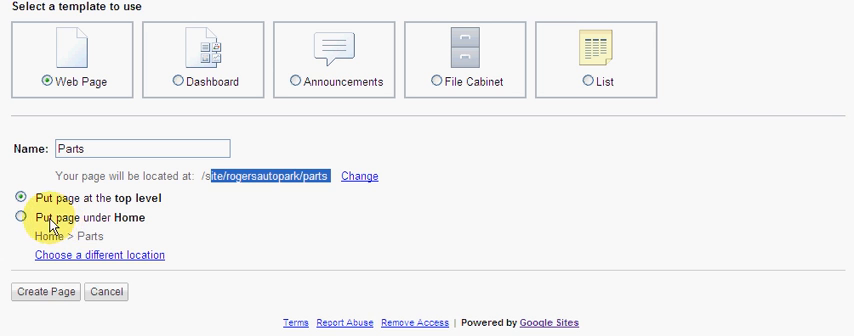
mouse_move(145, 230)
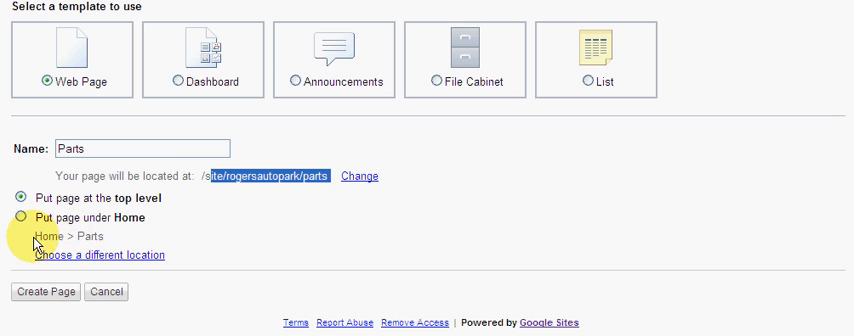
click(20, 217)
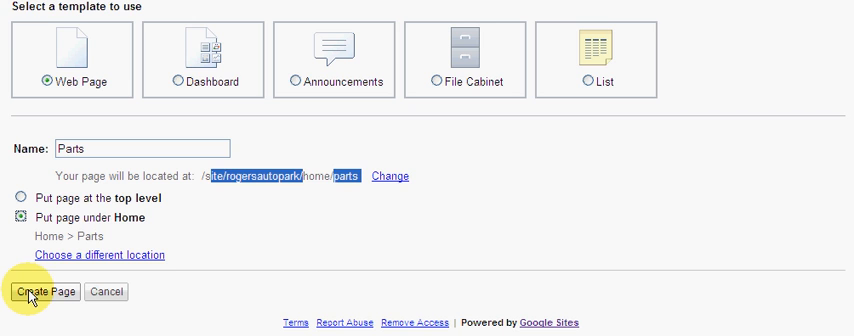
Create the Parts subpage, paste the Twitter Tank System text, and save it
click(35, 291)
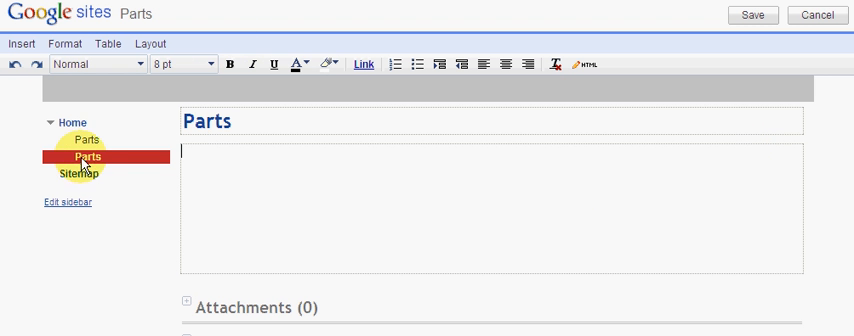
mouse_move(86, 140)
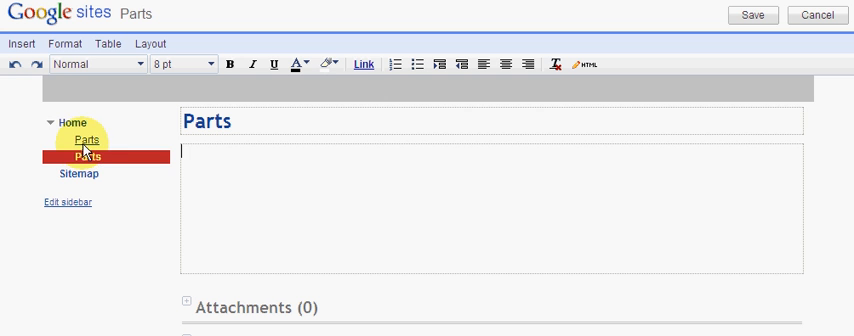
mouse_move(232, 131)
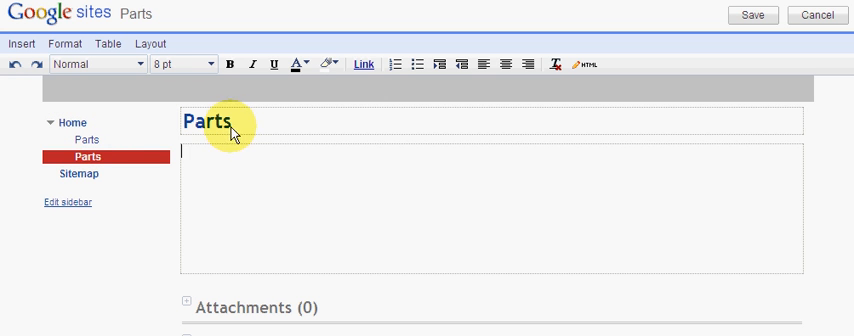
right_click(228, 127)
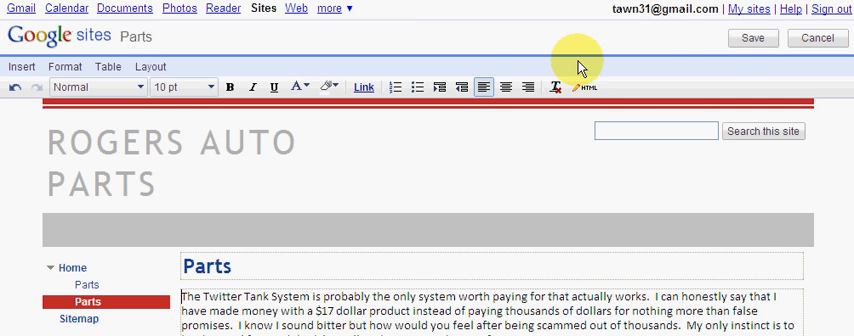
click(752, 38)
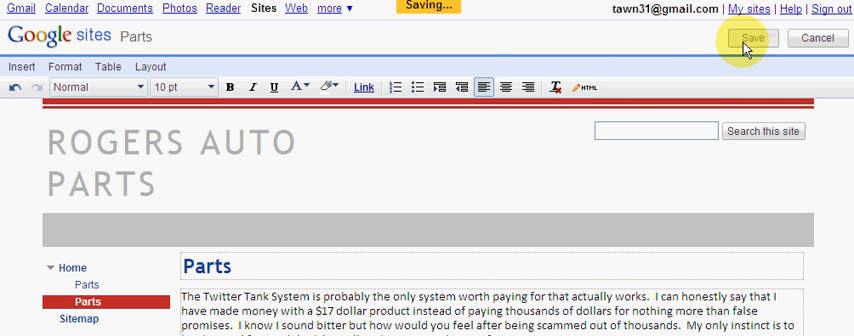
Go back to the Home page and scroll through its content
click(752, 38)
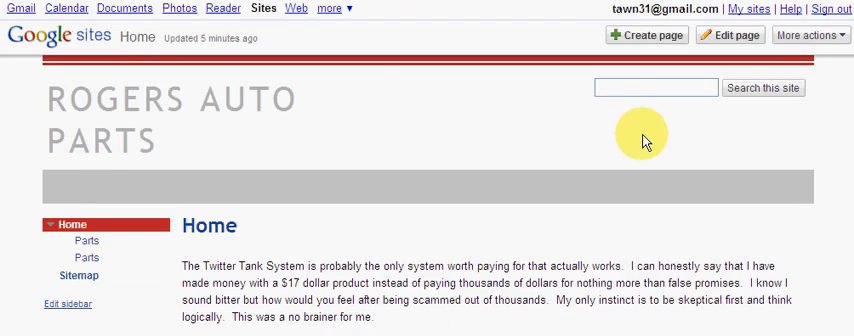
scroll(down, 3)
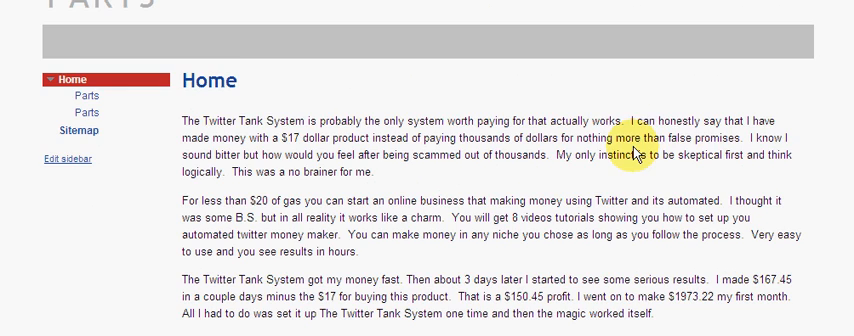
scroll(down, 3)
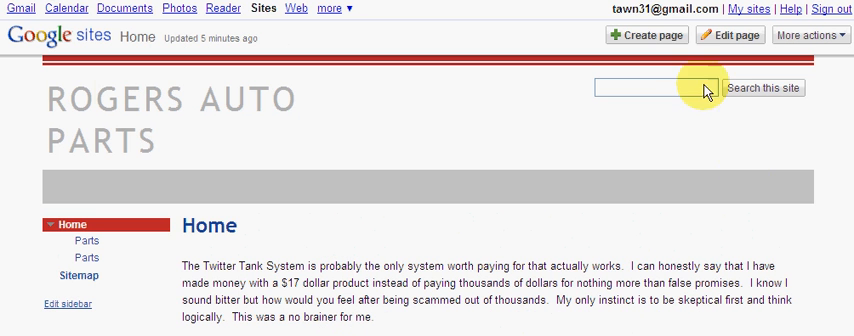
mouse_move(643, 35)
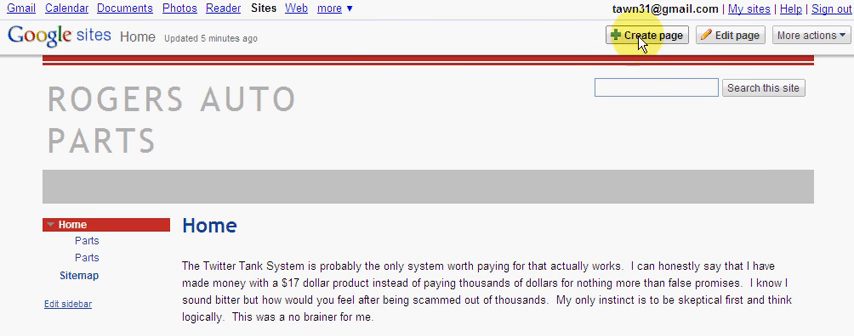
scroll(down, 3)
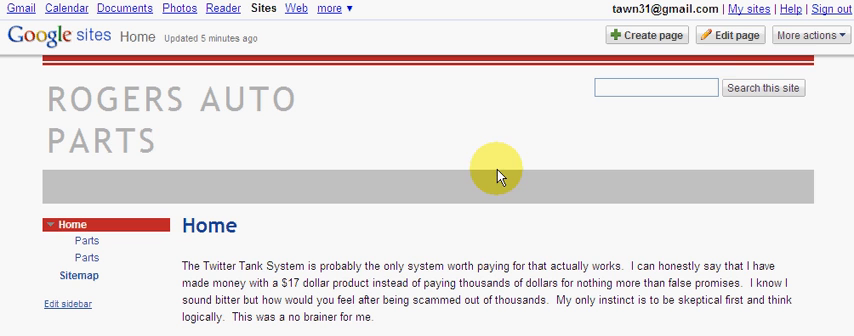
Preview the Home page as a viewer via More actions
click(806, 35)
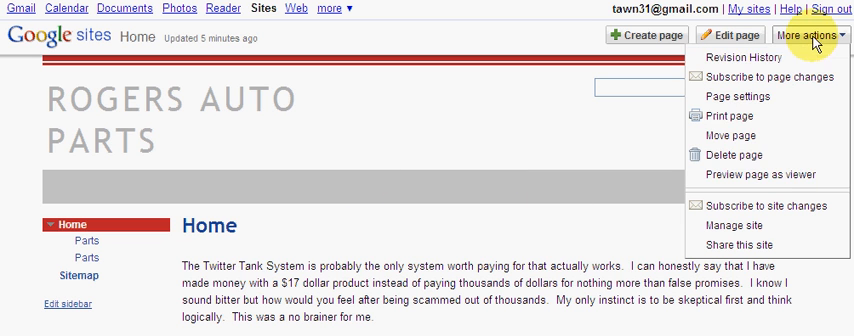
mouse_move(756, 176)
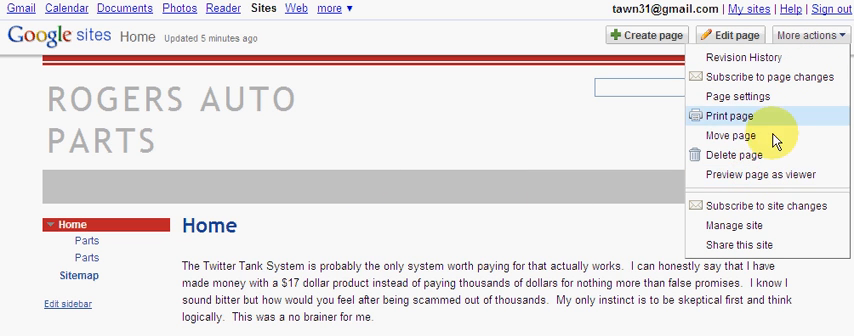
mouse_move(385, 120)
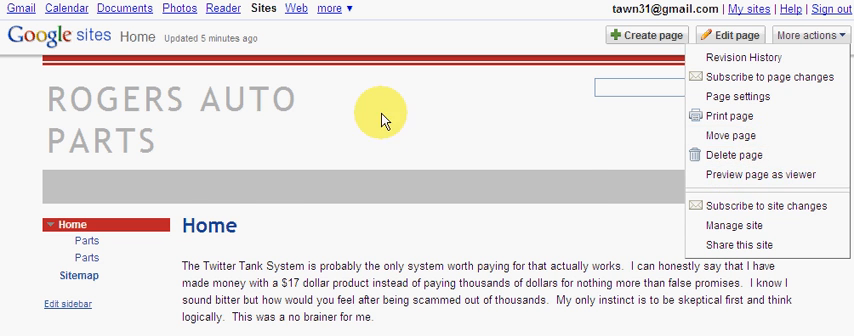
click(765, 175)
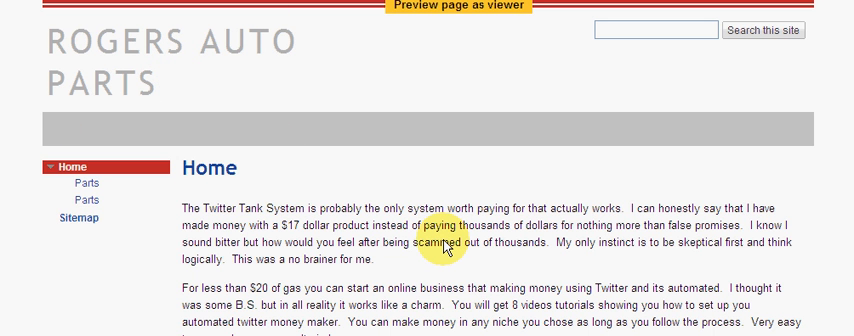
scroll(down, 3)
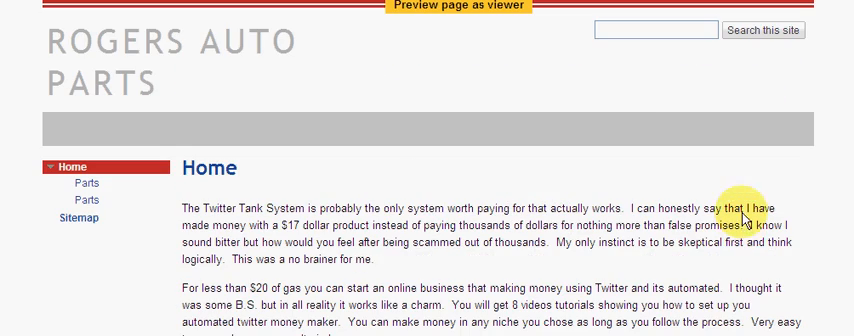
scroll(down, 3)
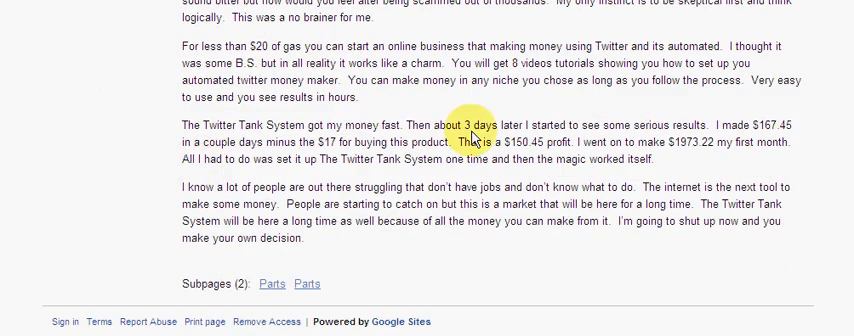
scroll(down, 3)
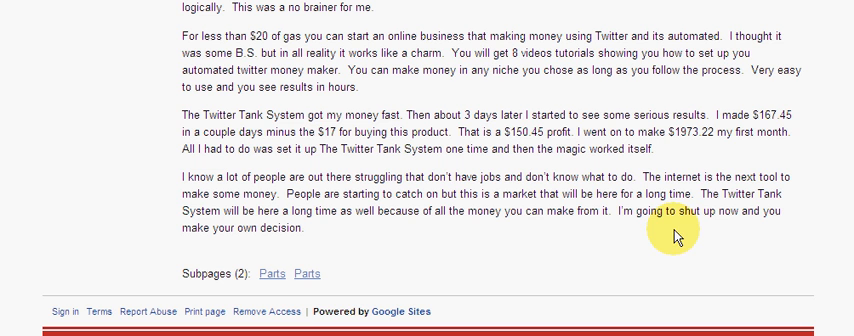
mouse_move(790, 122)
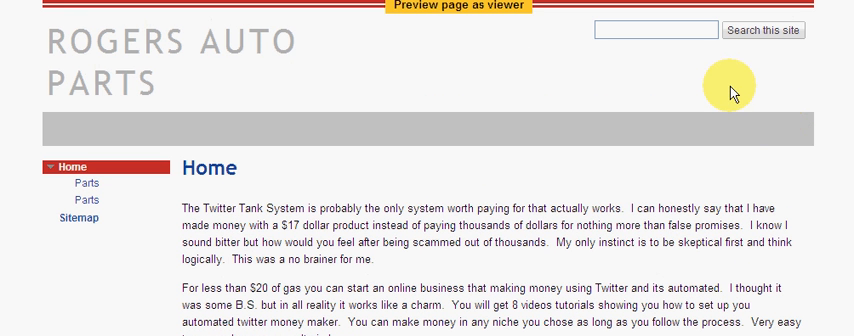
mouse_move(518, 133)
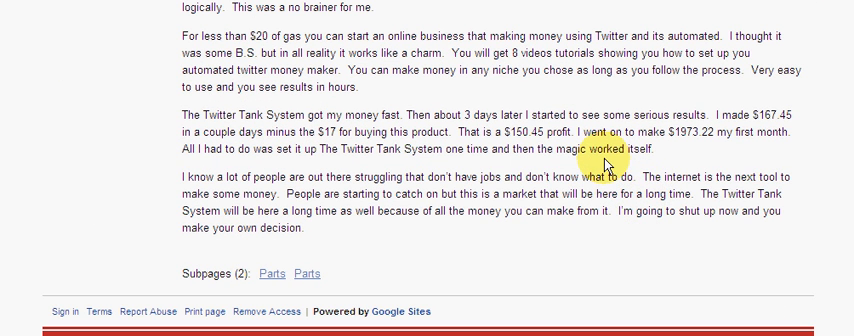
scroll(up, 3)
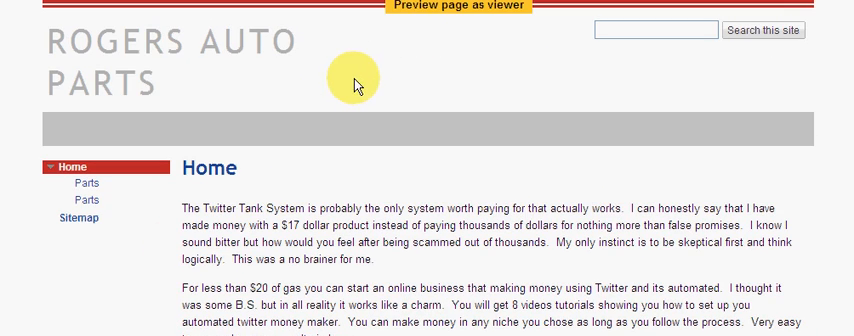
scroll(down, 3)
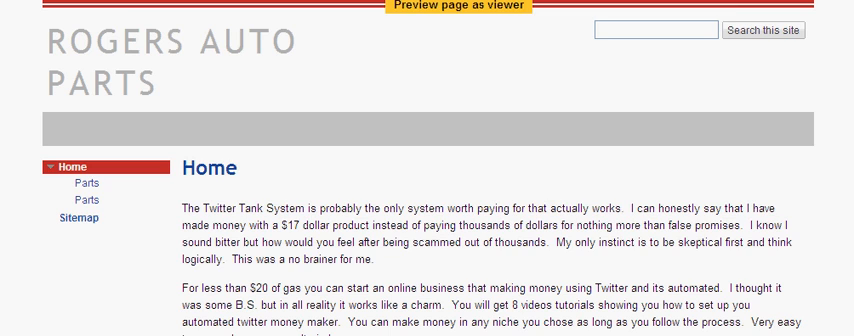
click(817, 37)
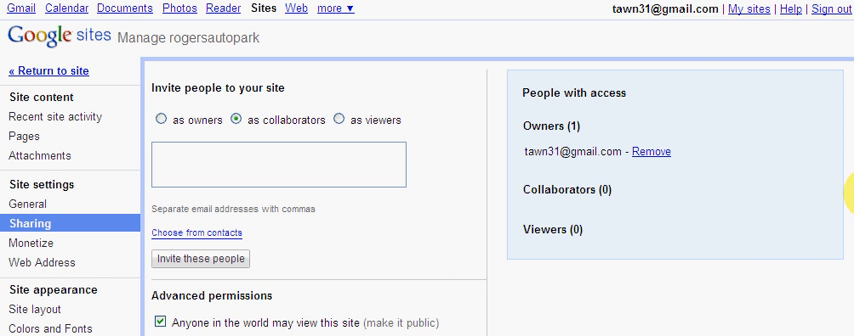
Scroll the rogersautopark sharing settings to reveal the coworker sharing section
scroll(down, 3)
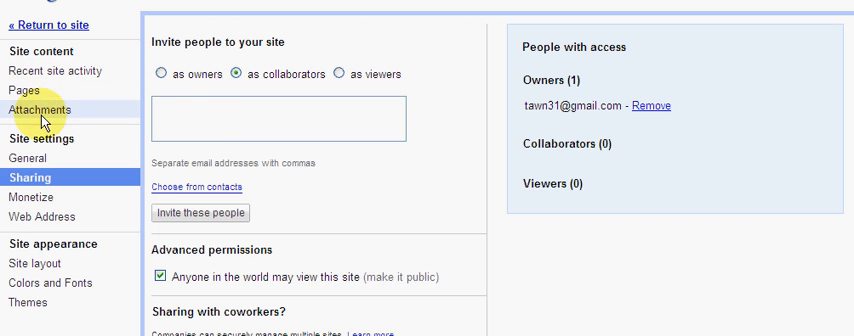
mouse_move(30, 90)
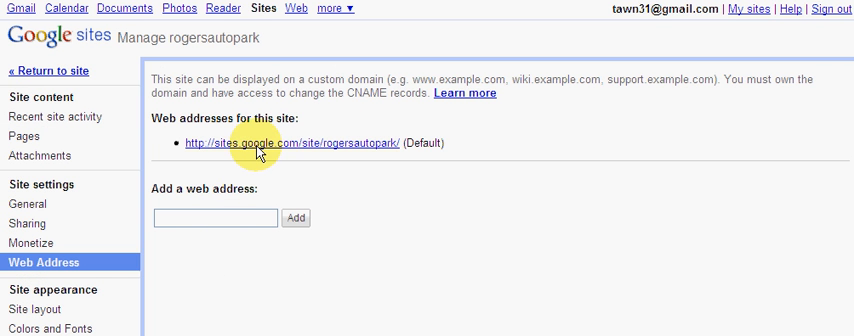
mouse_move(218, 168)
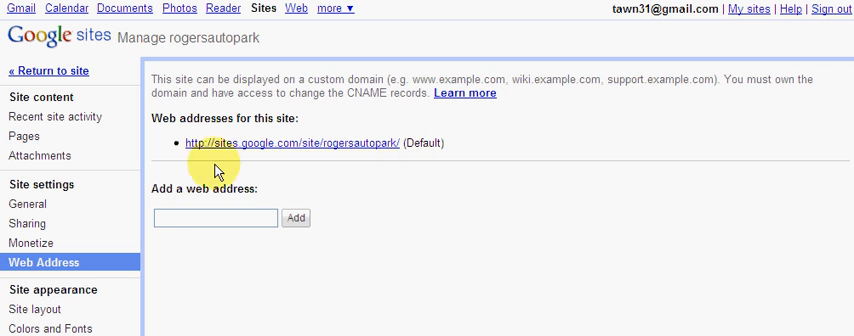
mouse_move(354, 153)
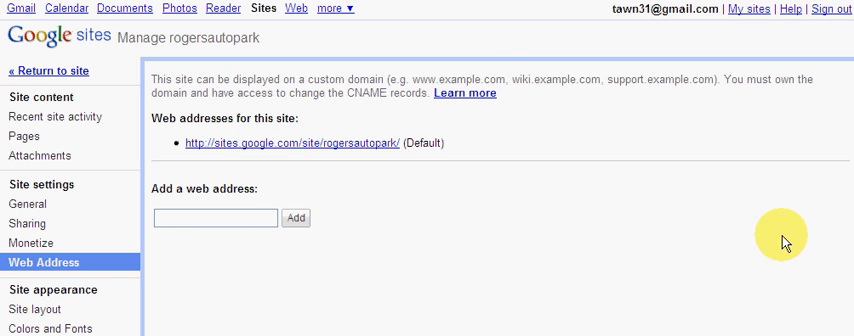
mouse_move(443, 74)
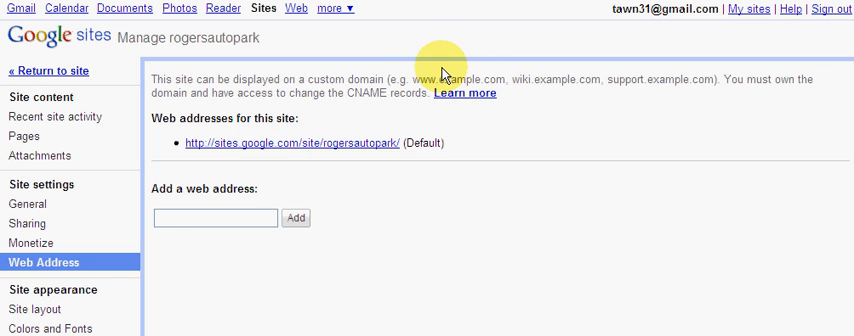